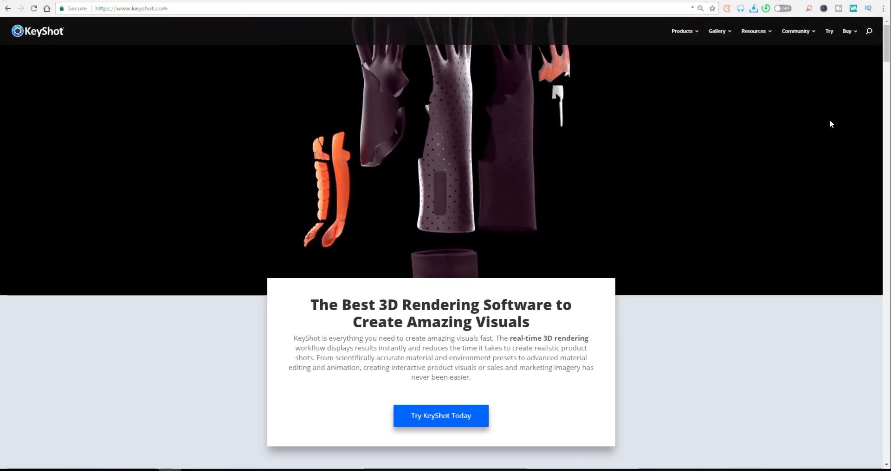
Scroll the keyshot.com homepage from the hero banner through the Load It and Style It sections
scroll(down, 3)
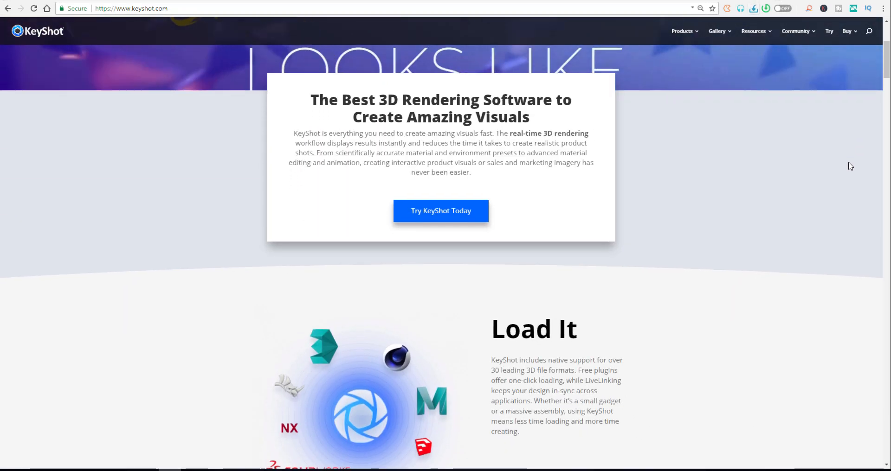
scroll(down, 3)
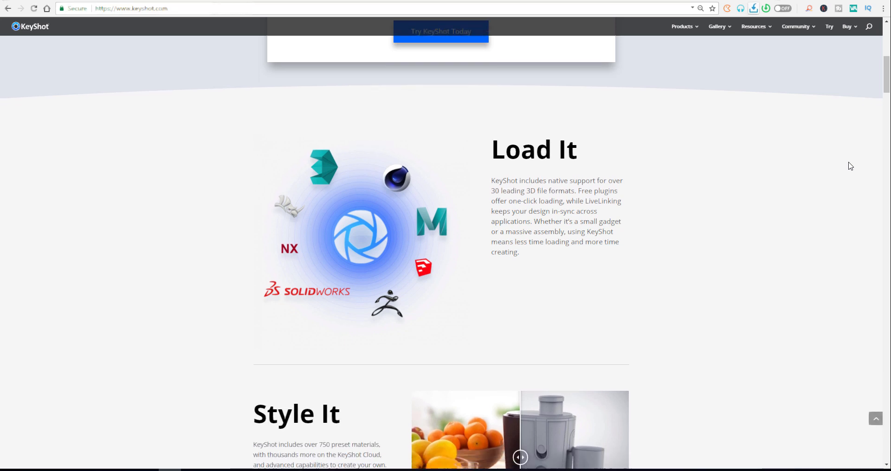
scroll(down, 3)
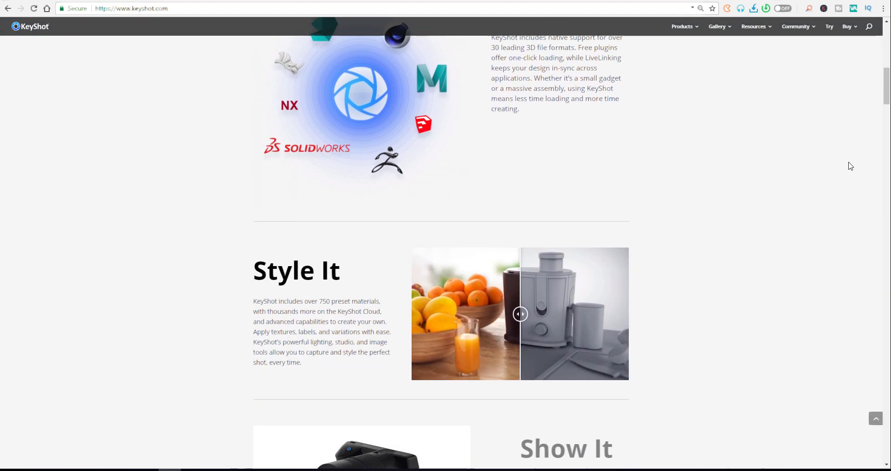
scroll(down, 3)
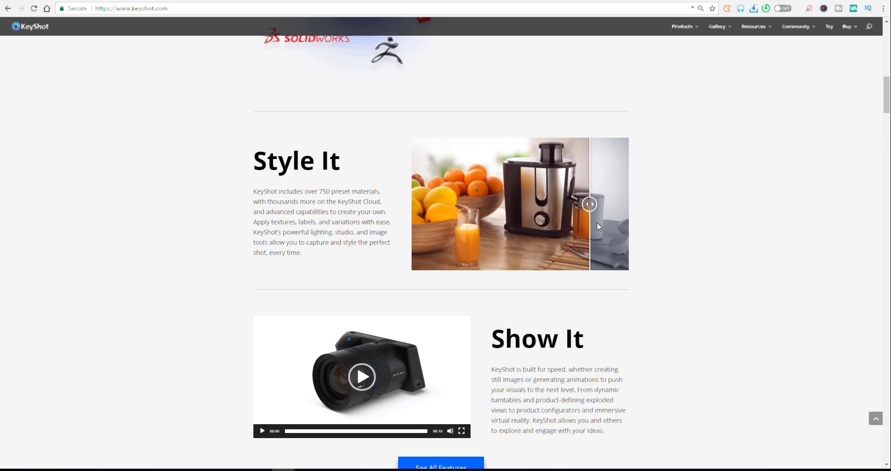
scroll(down, 3)
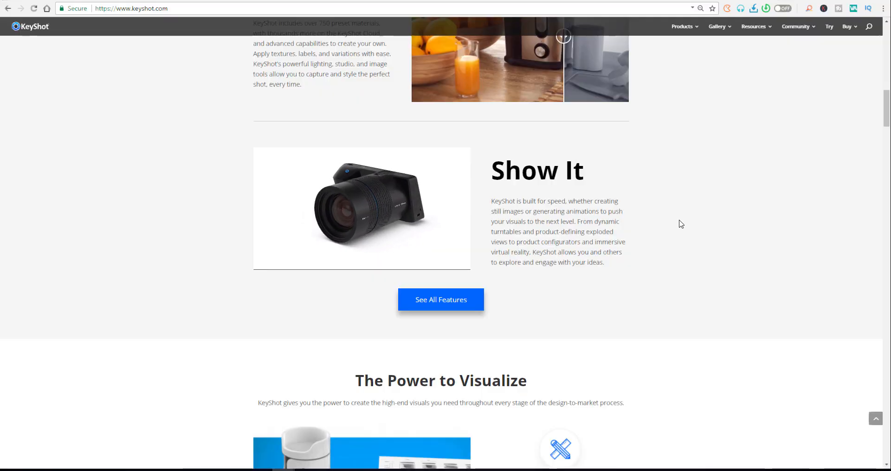
Continue down past Show It and The Power to Visualize to Across Every Industry
scroll(down, 3)
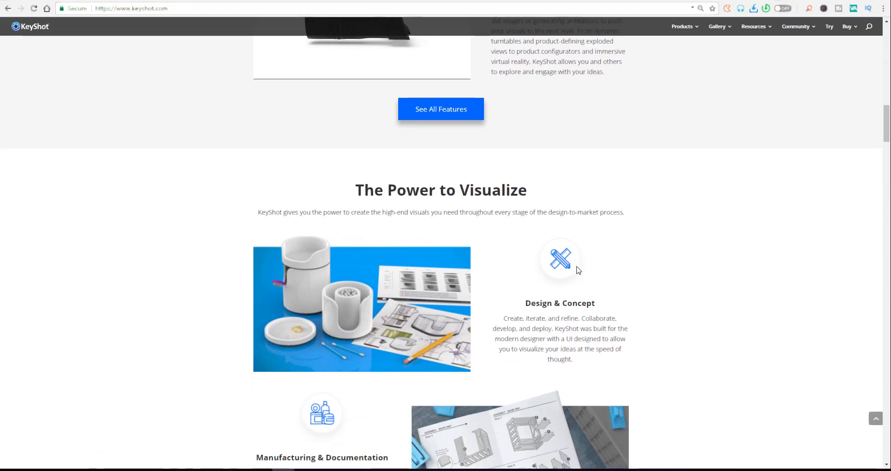
scroll(down, 3)
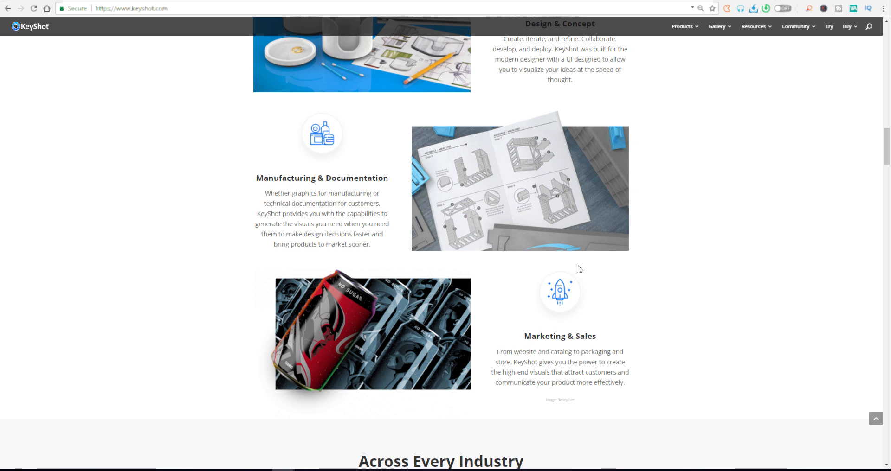
scroll(down, 3)
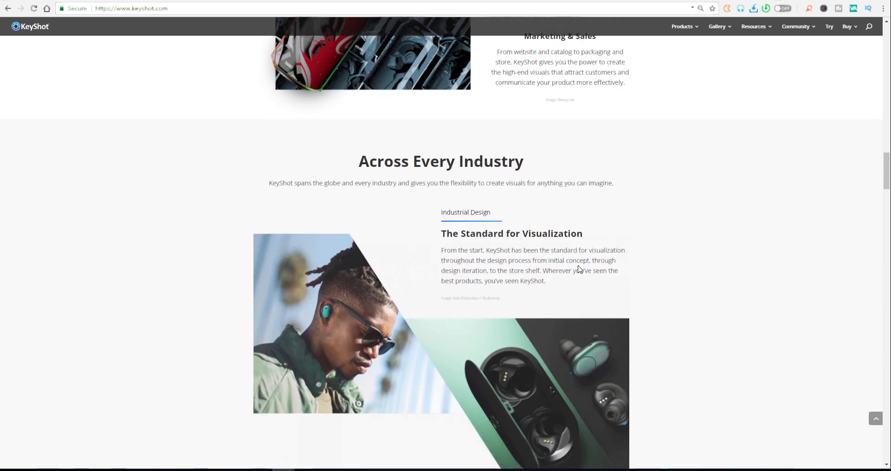
scroll(down, 3)
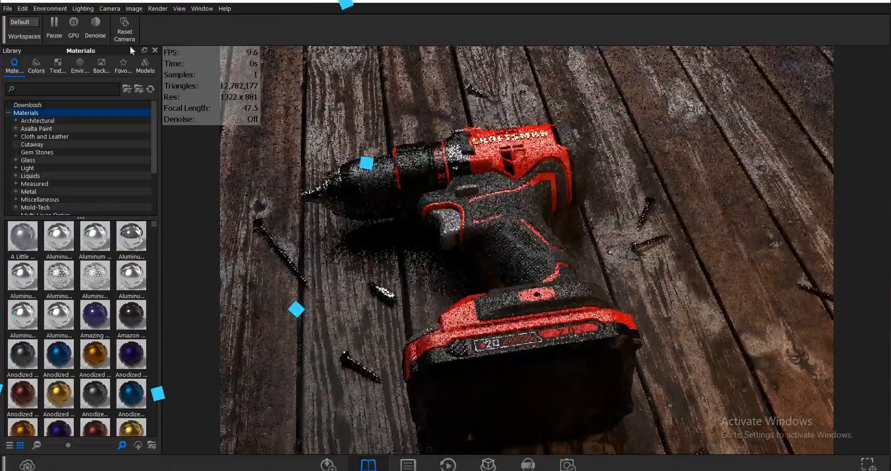
Replace the drill scene with the futuristic car scene, showing its model tree and scene info
click(73, 22)
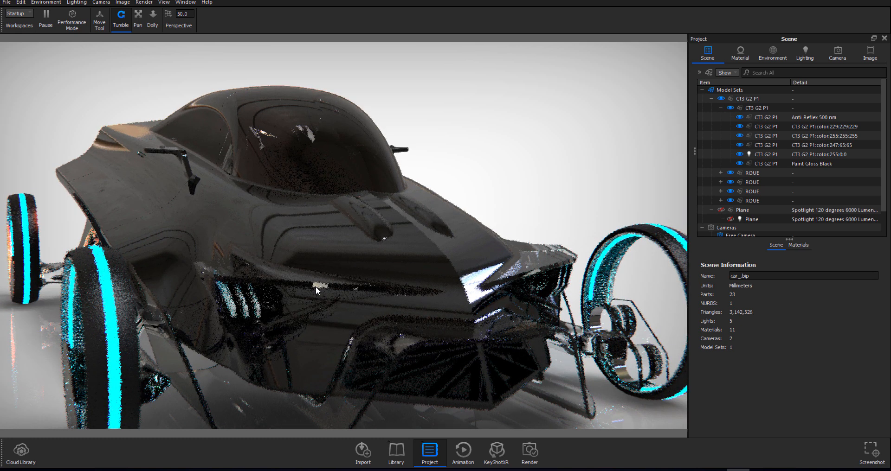
Orbit the car to a front view, then browse the Cloud Library's downloadable models grid
drag(316, 291, 287, 313)
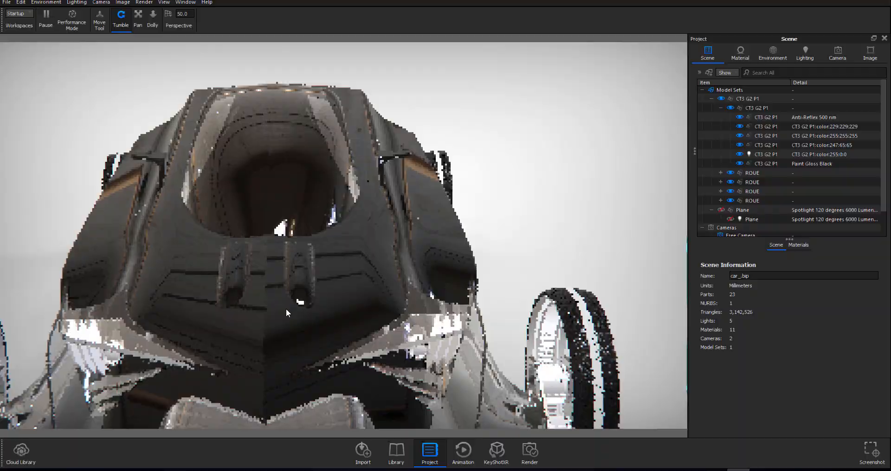
click(395, 452)
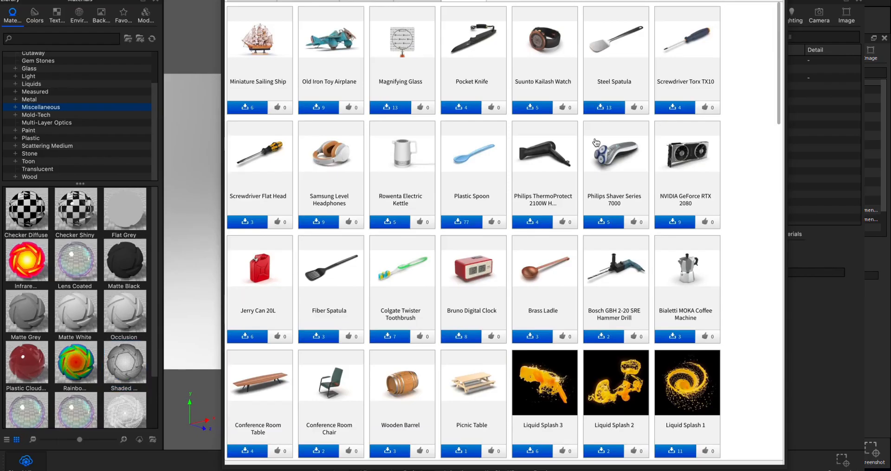
scroll(down, 3)
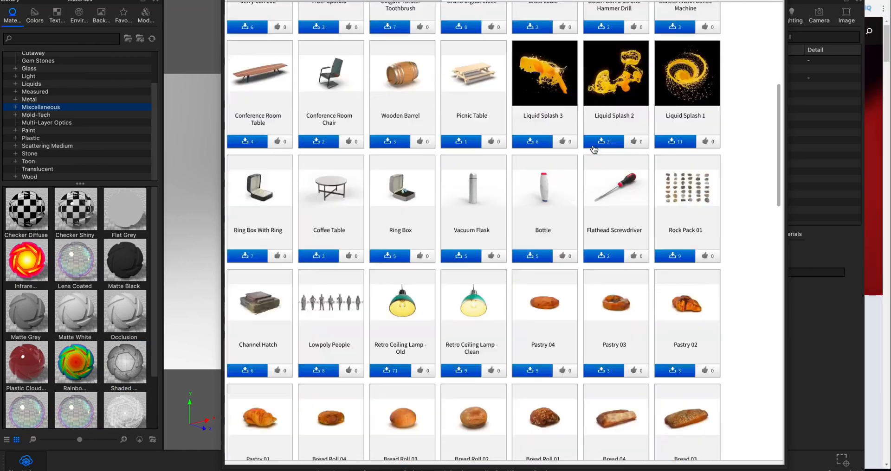
scroll(down, 3)
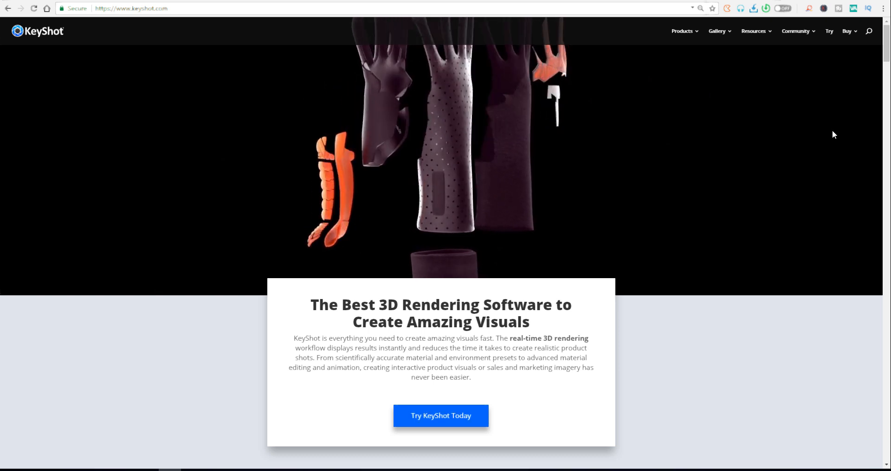
Scroll through the Across Every Industry showcases, clicking within the section
scroll(down, 3)
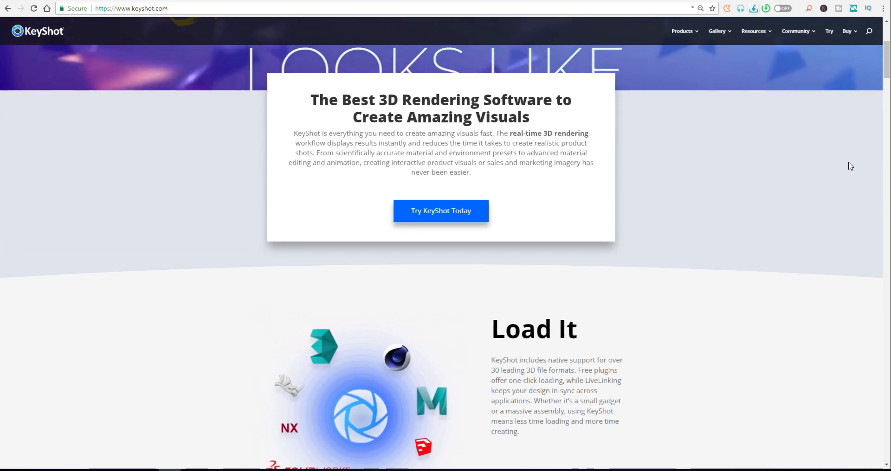
scroll(down, 3)
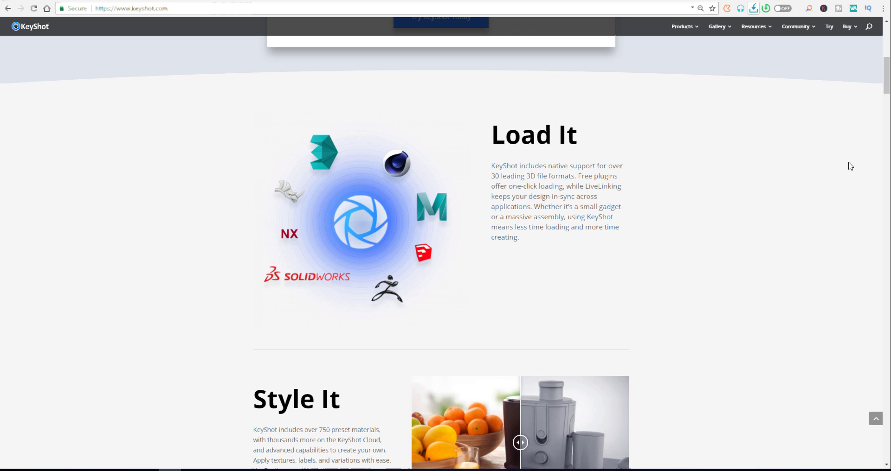
scroll(down, 3)
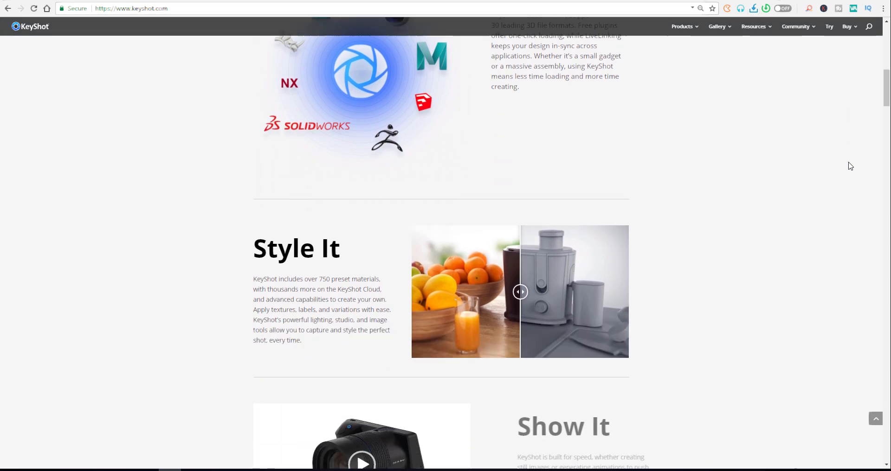
scroll(down, 3)
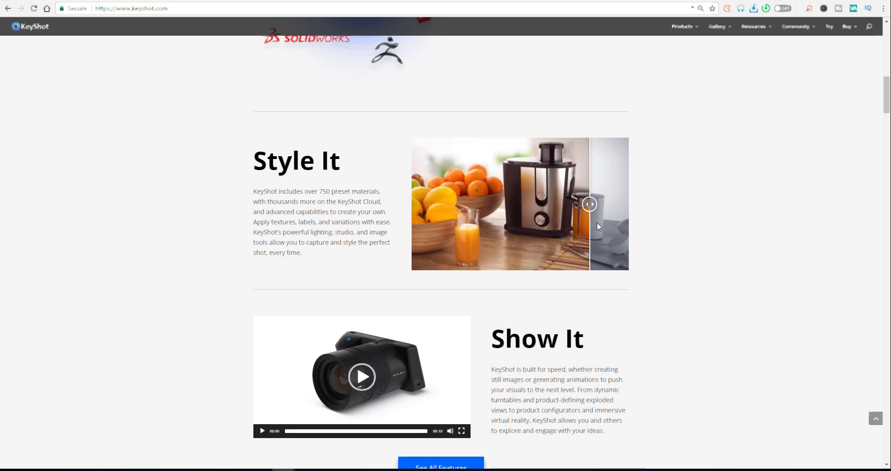
scroll(down, 3)
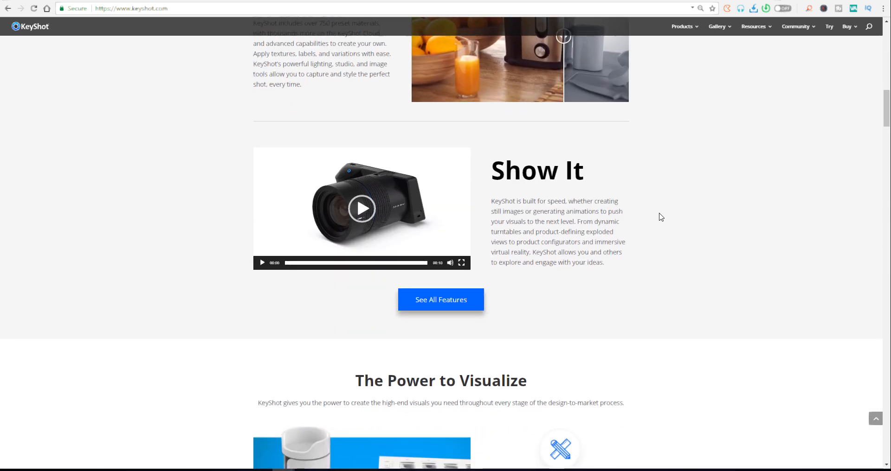
click(361, 209)
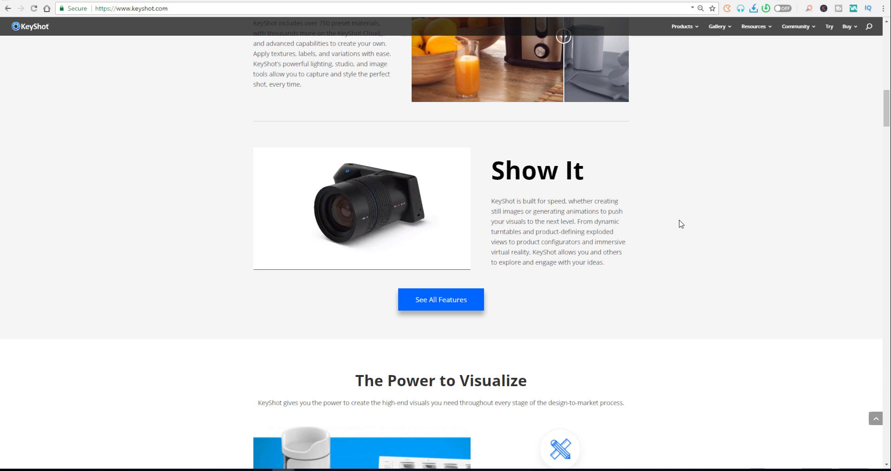
Scroll past the Elevate Your Visuals add-ons and The Best Use KeyShot brand list
scroll(down, 3)
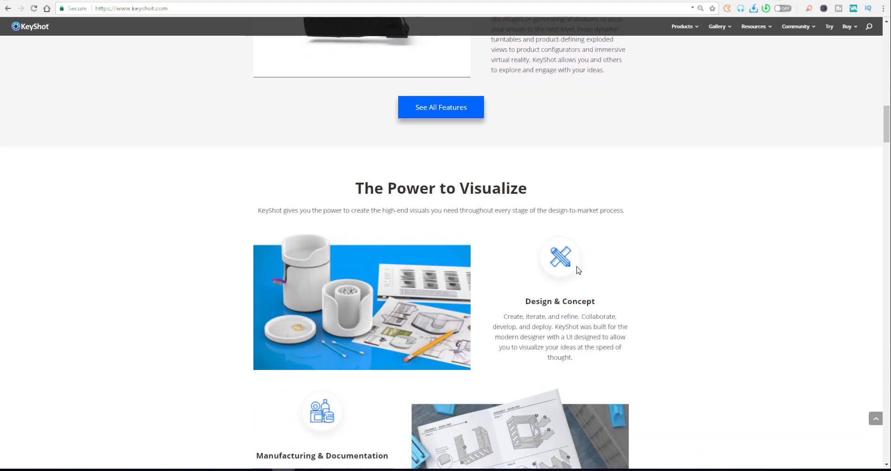
scroll(down, 3)
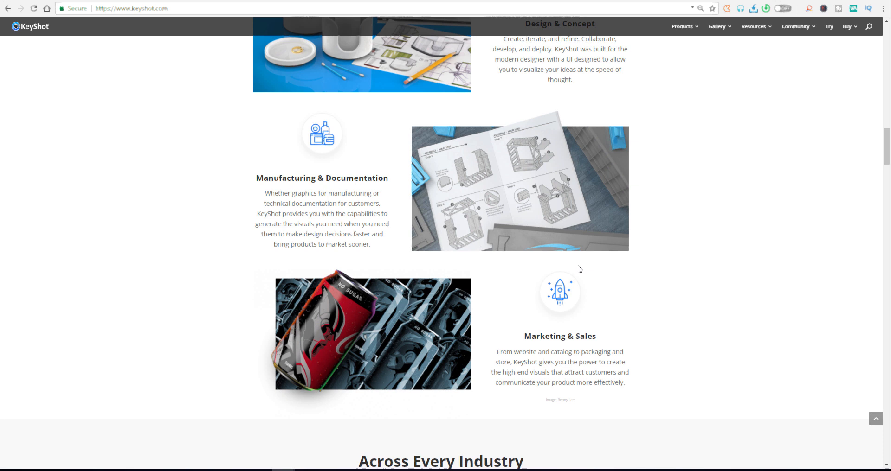
scroll(down, 3)
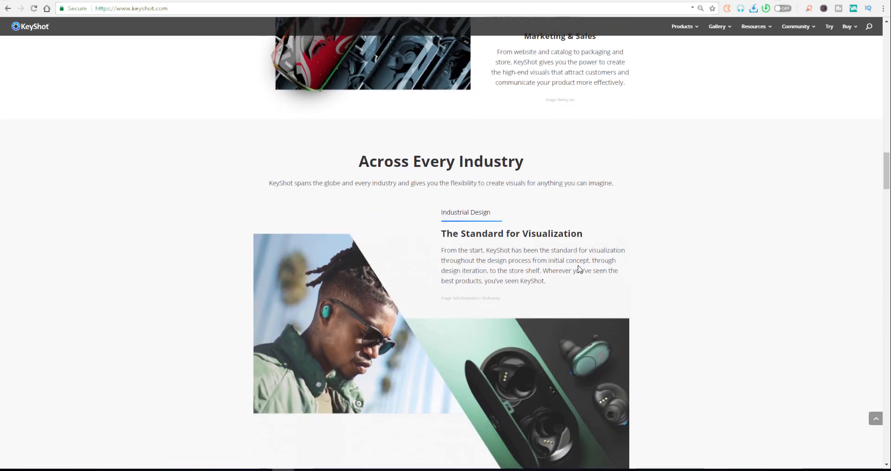
scroll(down, 3)
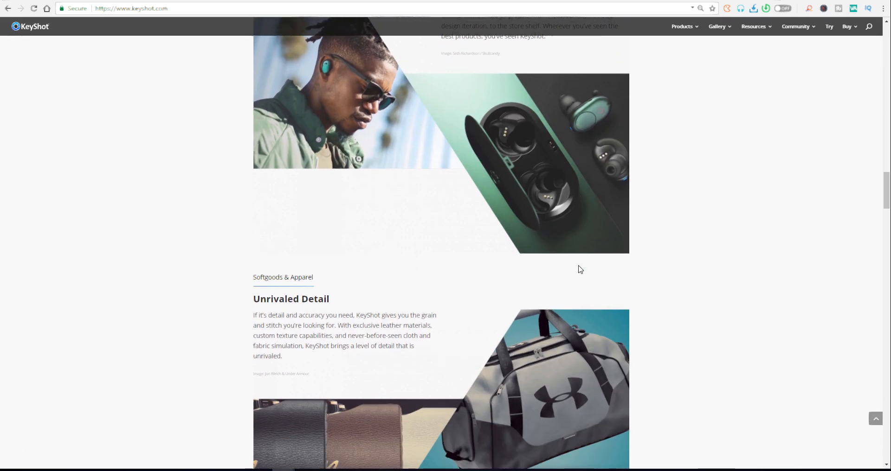
scroll(down, 3)
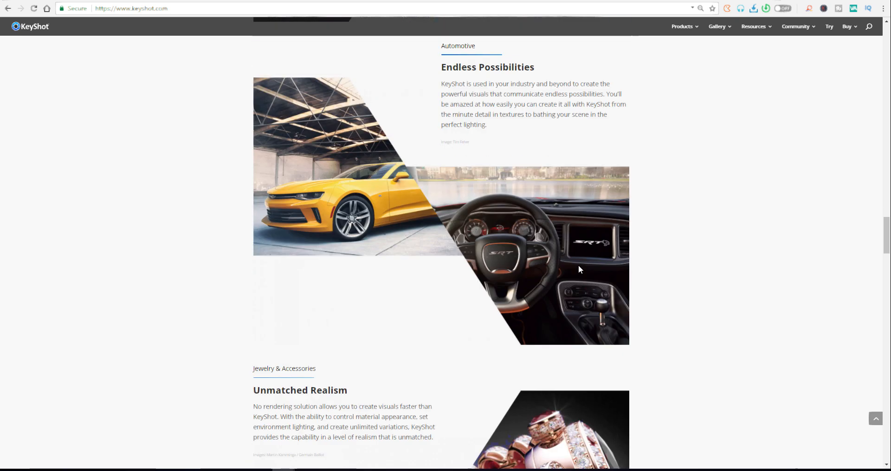
scroll(down, 3)
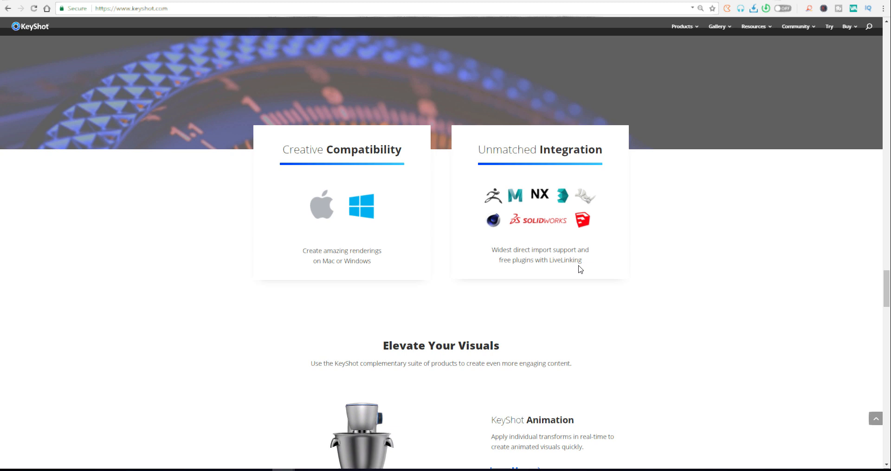
scroll(down, 3)
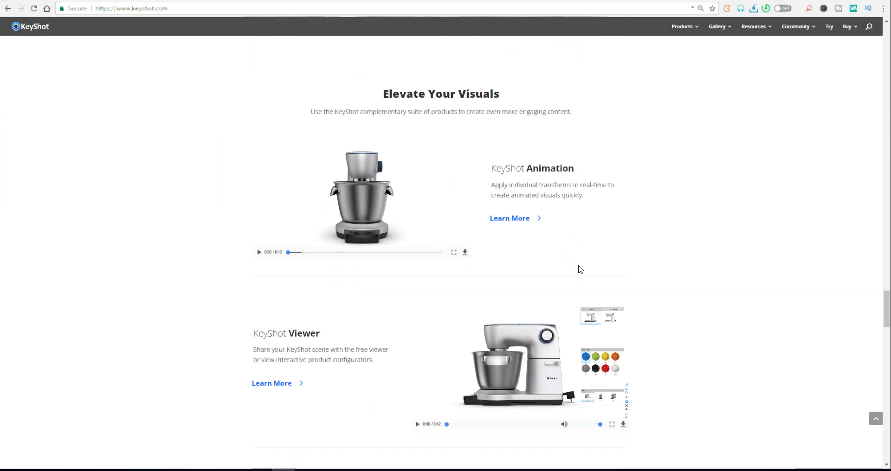
scroll(down, 3)
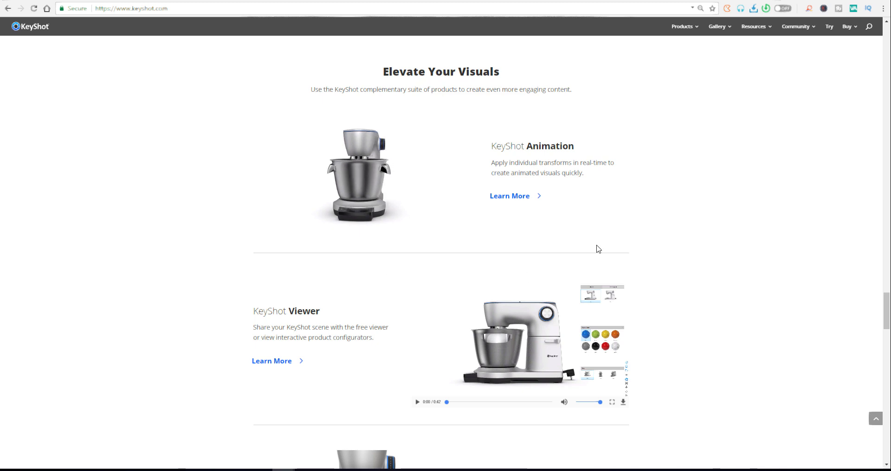
scroll(down, 3)
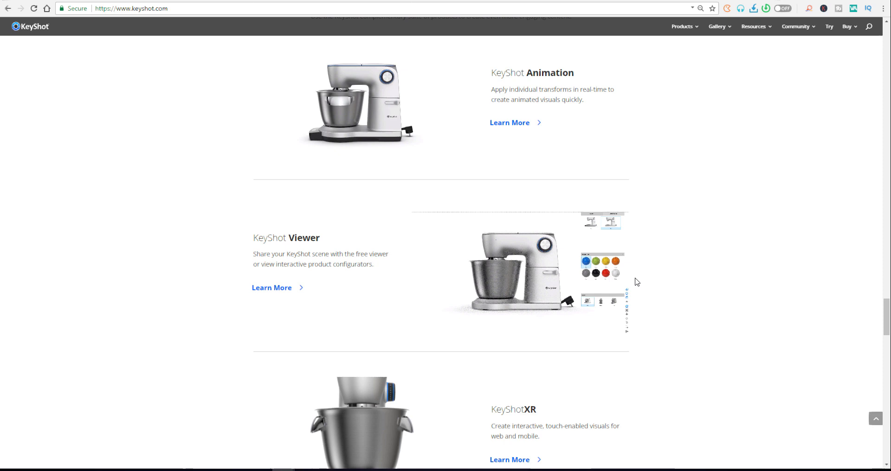
Continue scrolling down to the latest customer story tiles
scroll(down, 3)
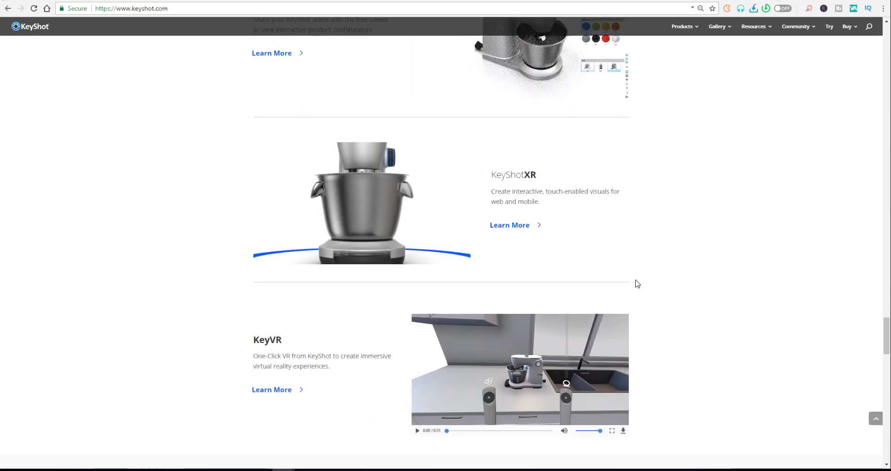
scroll(down, 3)
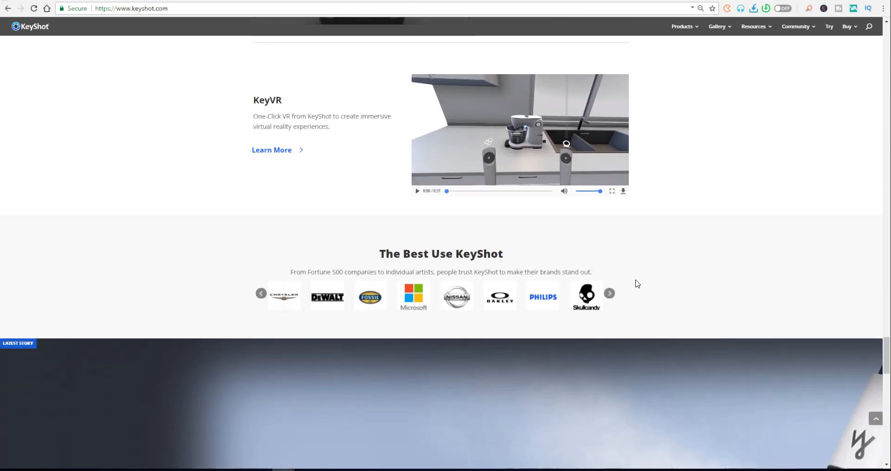
scroll(down, 3)
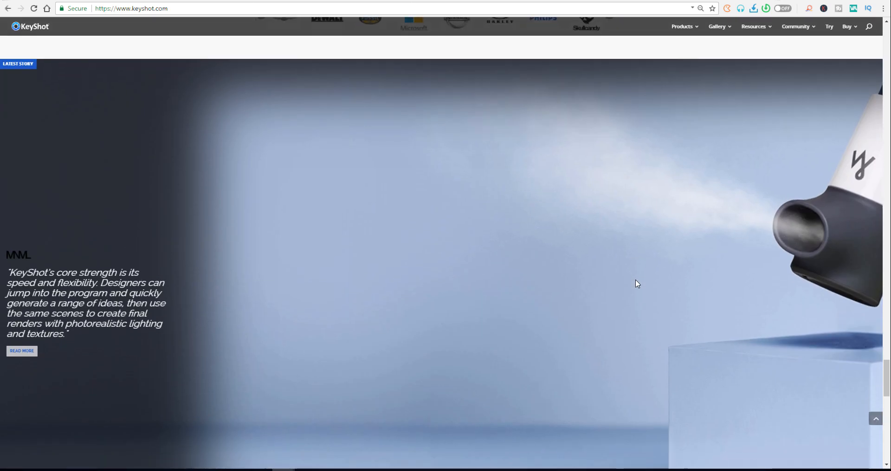
scroll(down, 3)
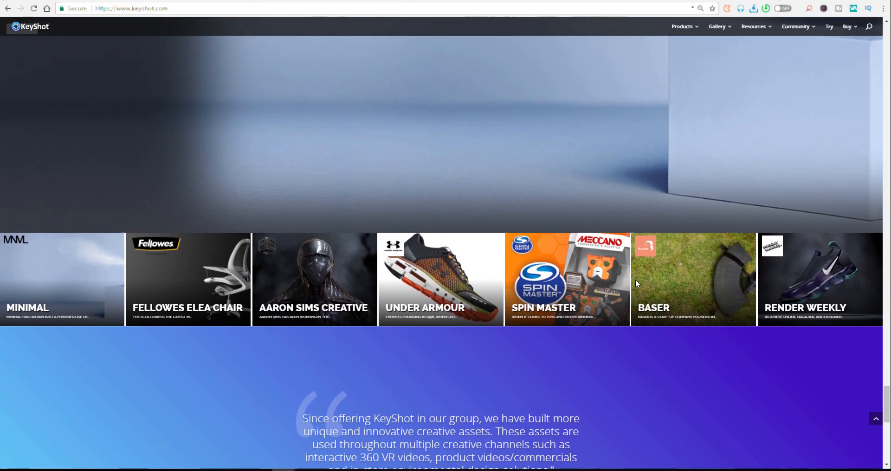
scroll(down, 3)
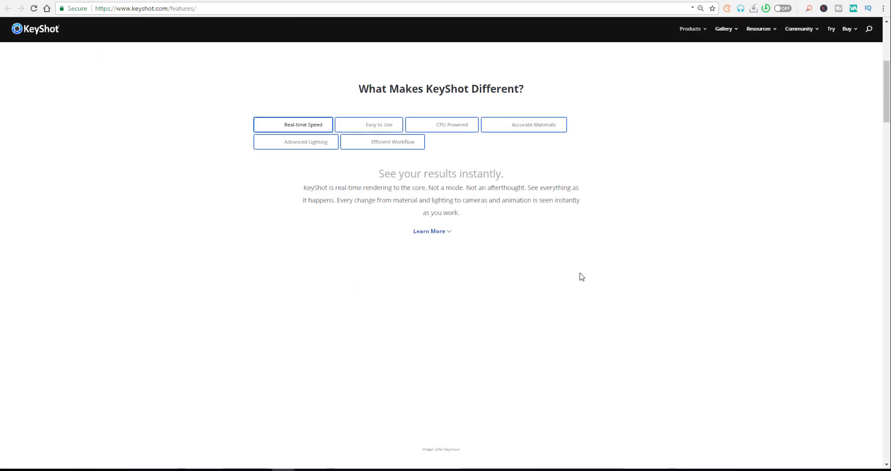
Scroll the features page through What Makes KeyShot Different and the Feature by Feature lists
scroll(down, 3)
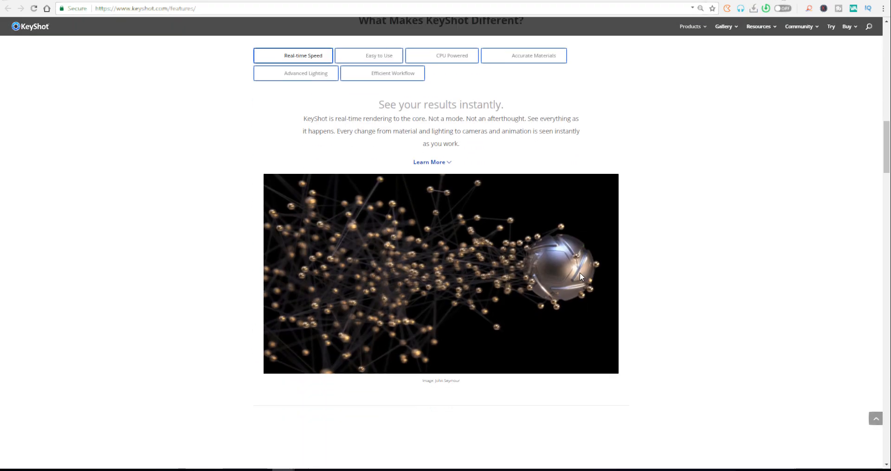
scroll(down, 3)
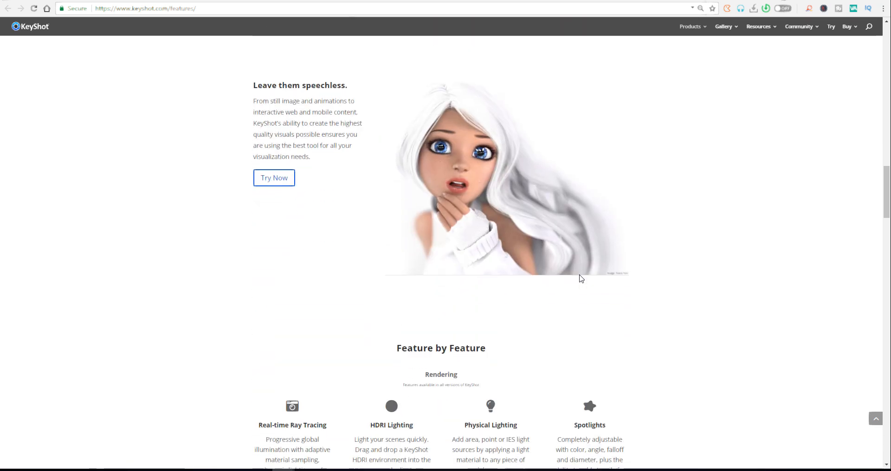
scroll(down, 3)
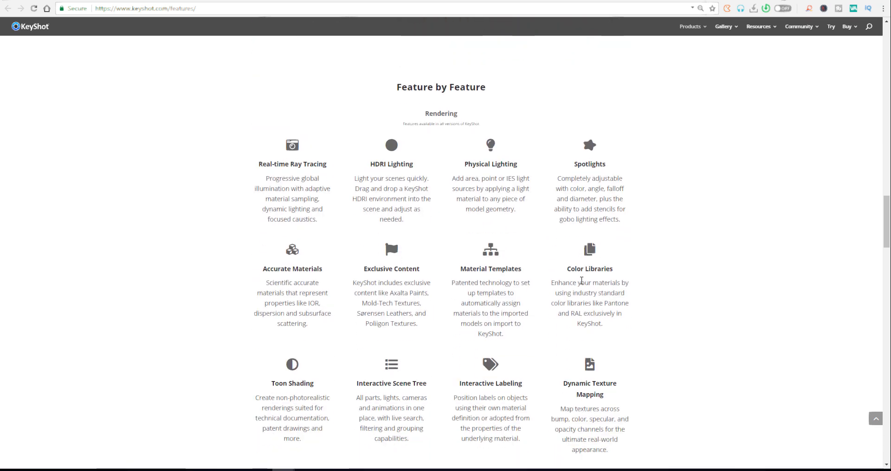
scroll(down, 3)
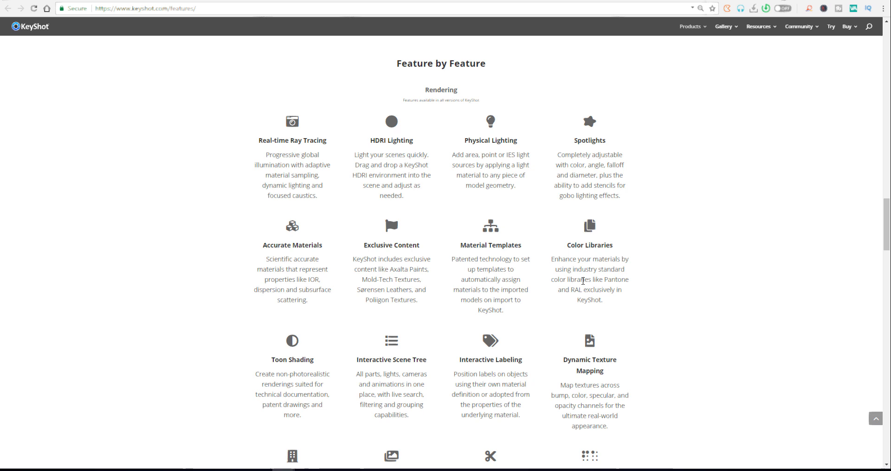
scroll(down, 3)
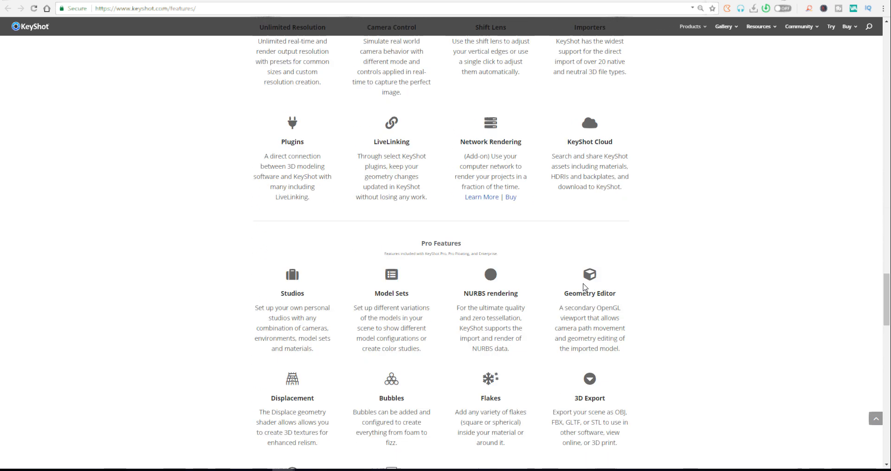
scroll(down, 3)
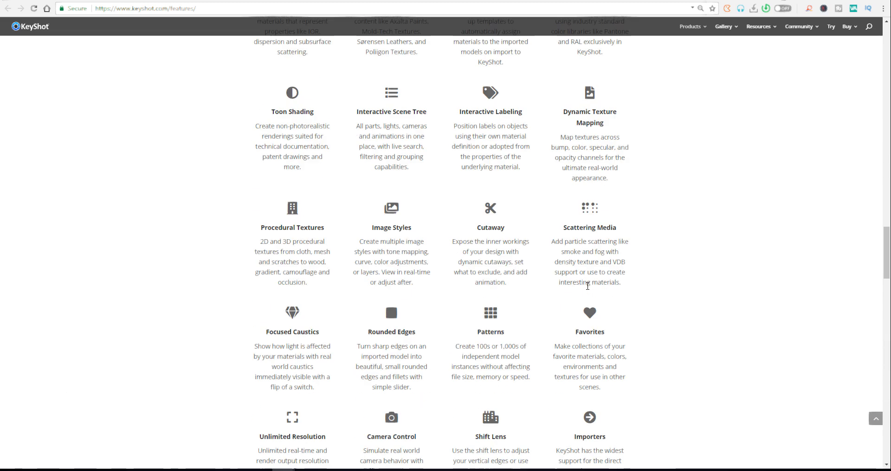
scroll(down, 3)
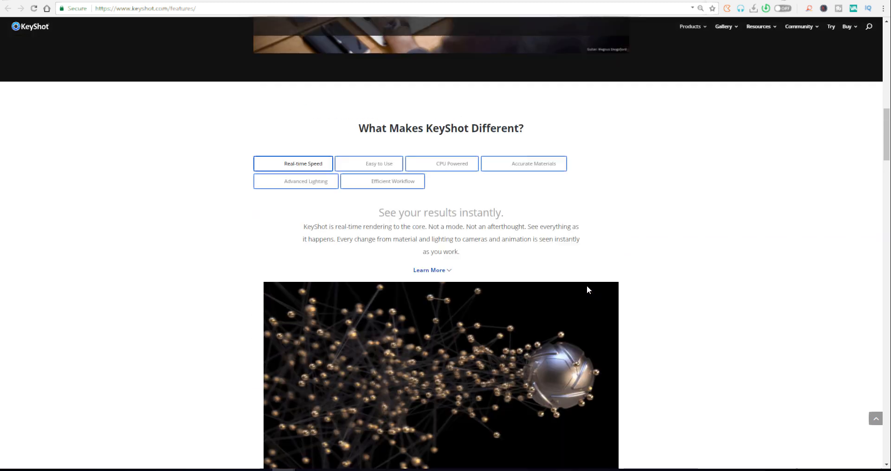
scroll(up, 3)
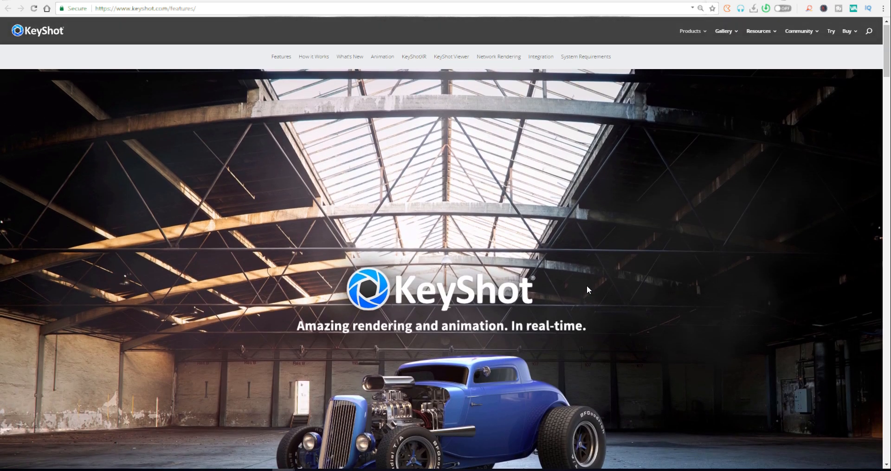
scroll(down, 3)
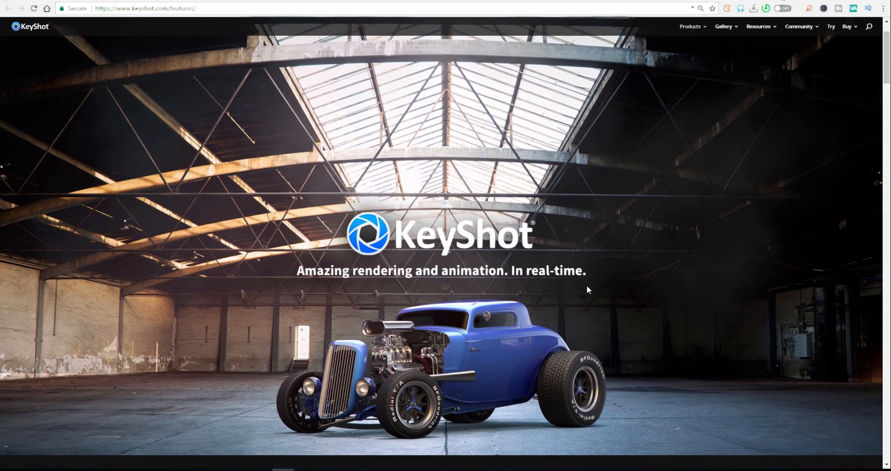